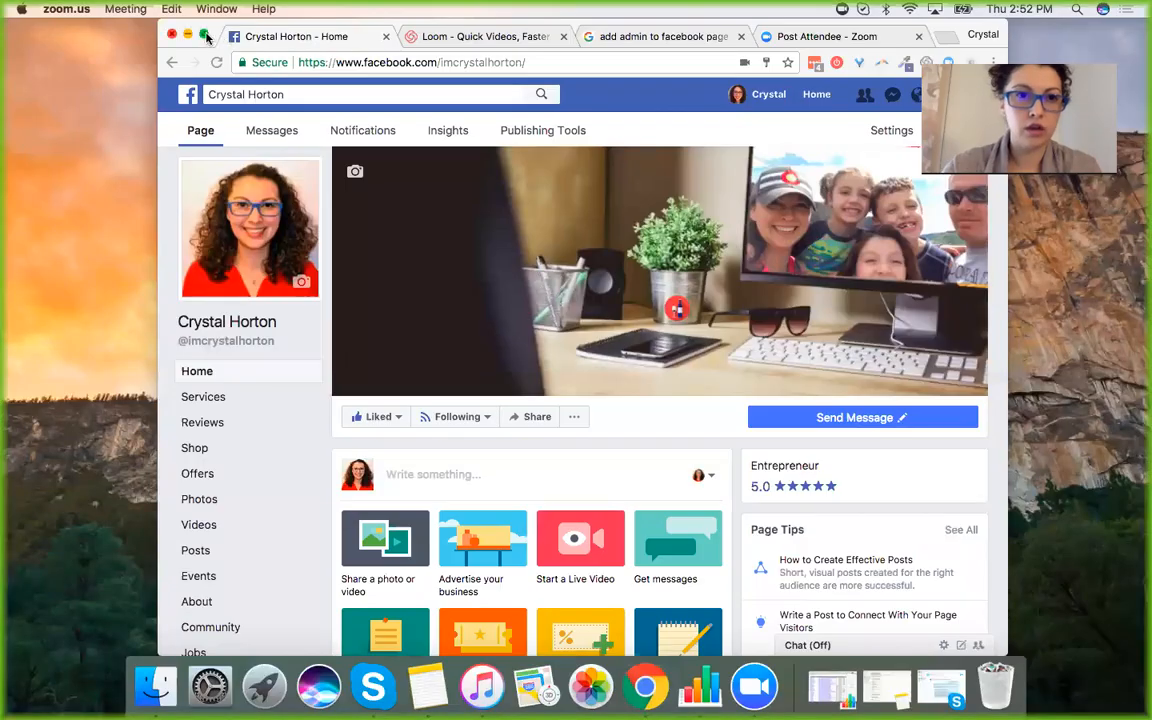
Maximize the browser and go to the Crystal Horton Page's Settings.
click(206, 36)
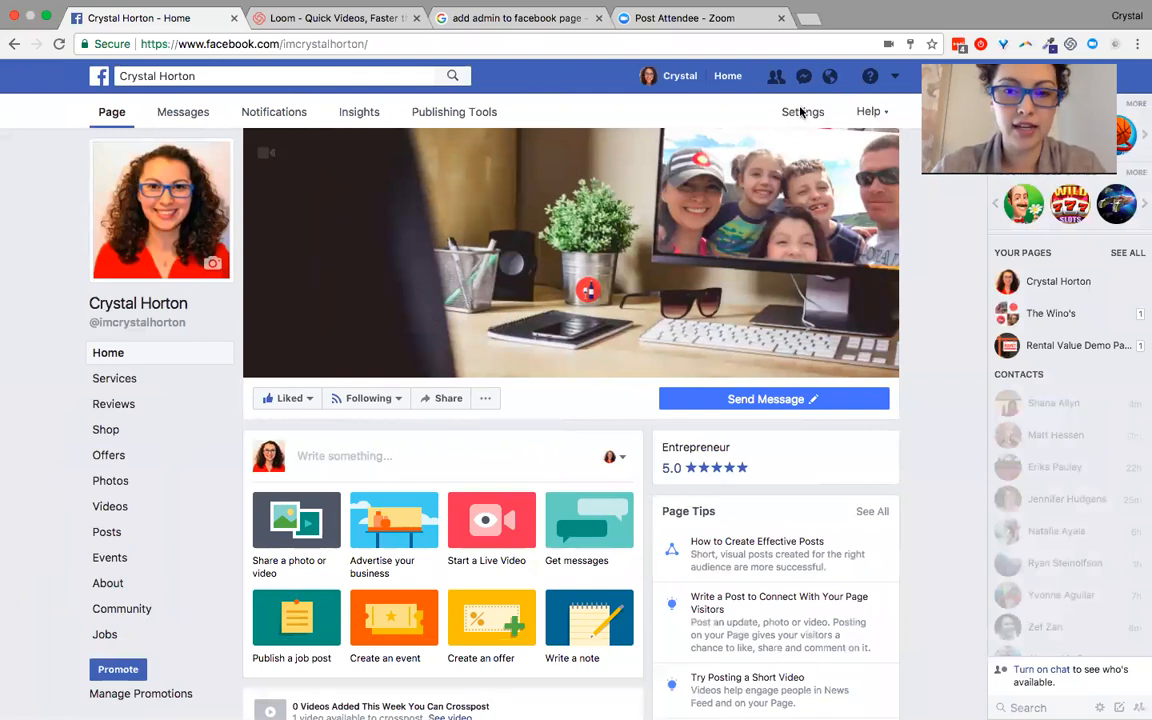
click(802, 111)
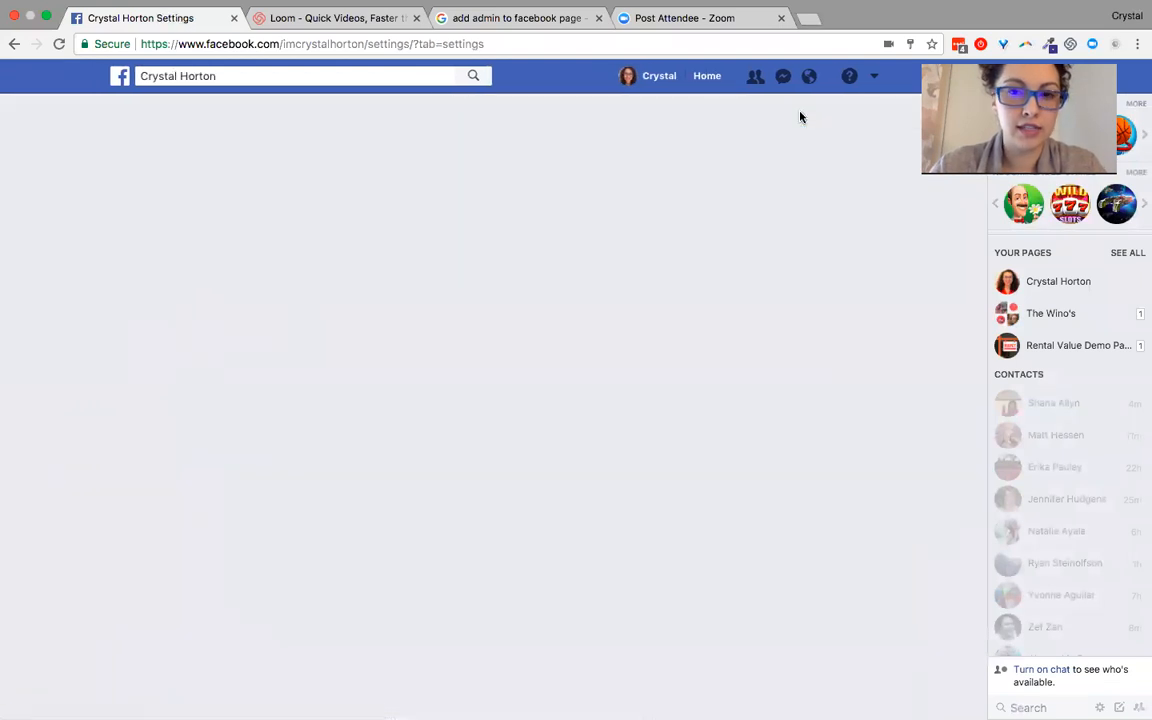
Open Page Roles in Page Settings and scroll to the Assign a New Page Role form.
click(795, 111)
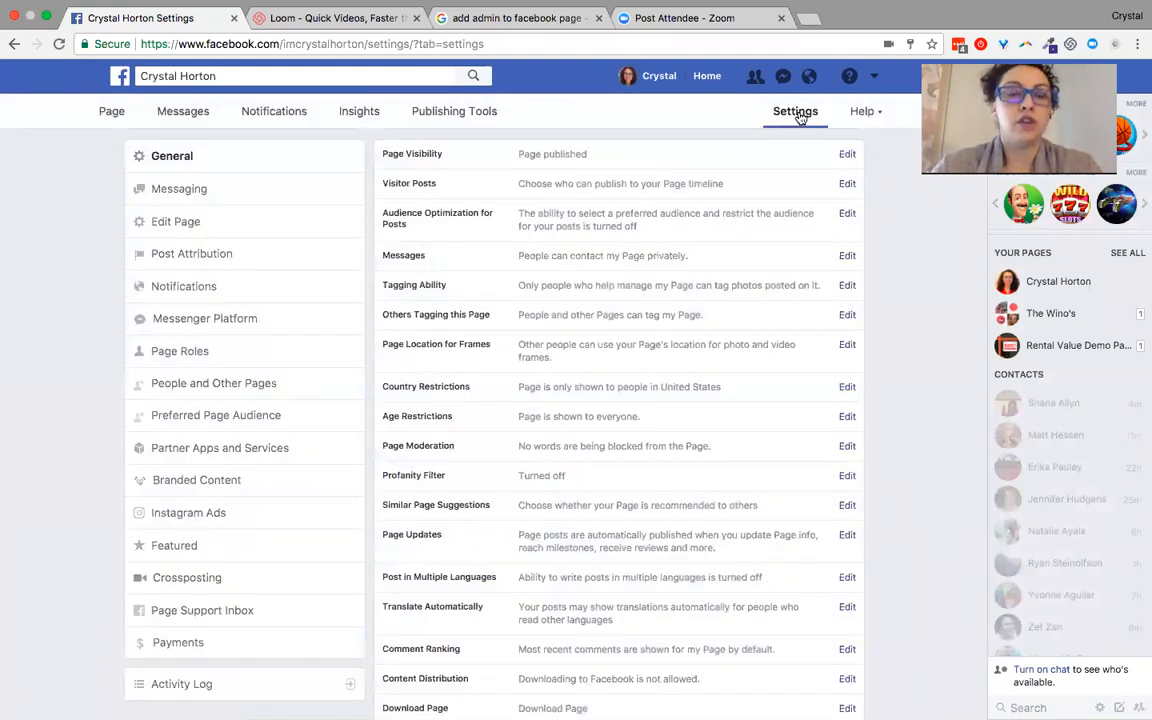
mouse_move(211, 439)
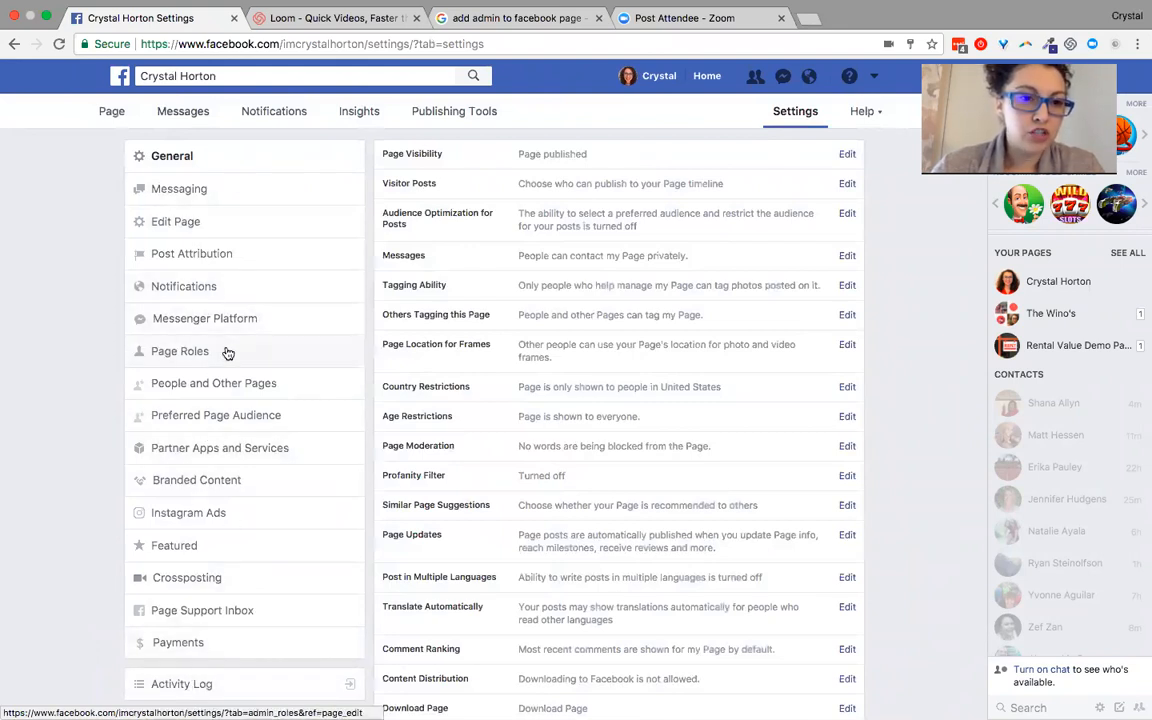
click(180, 351)
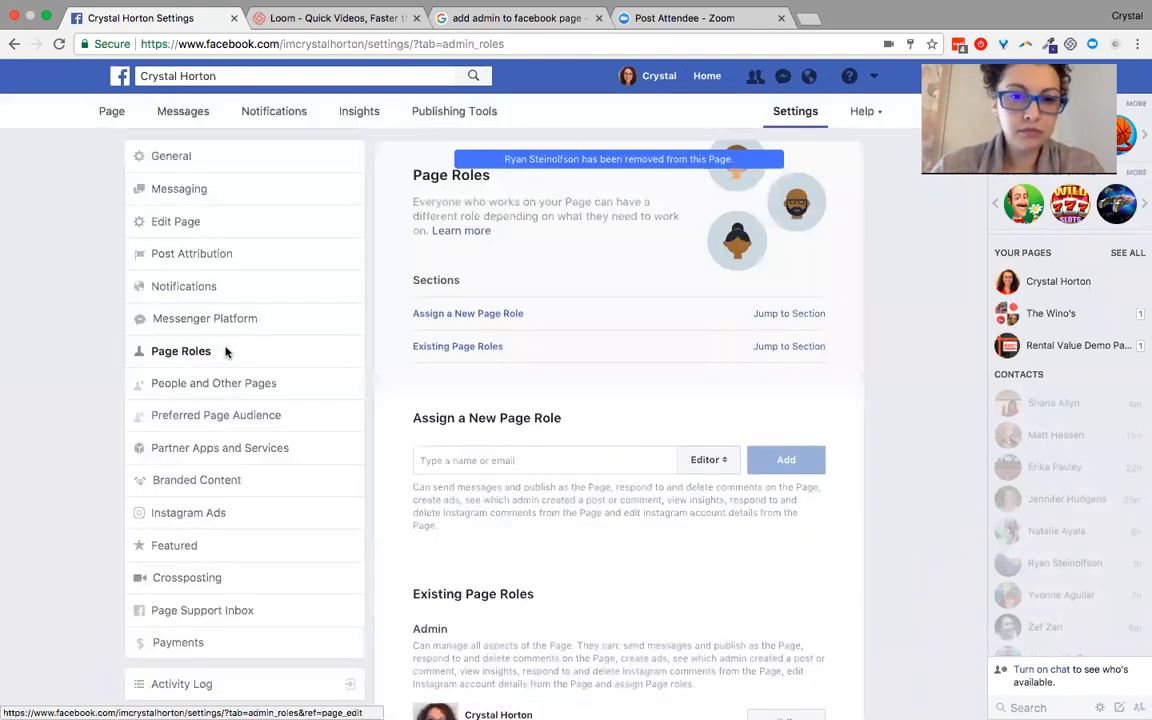
scroll(down, 3)
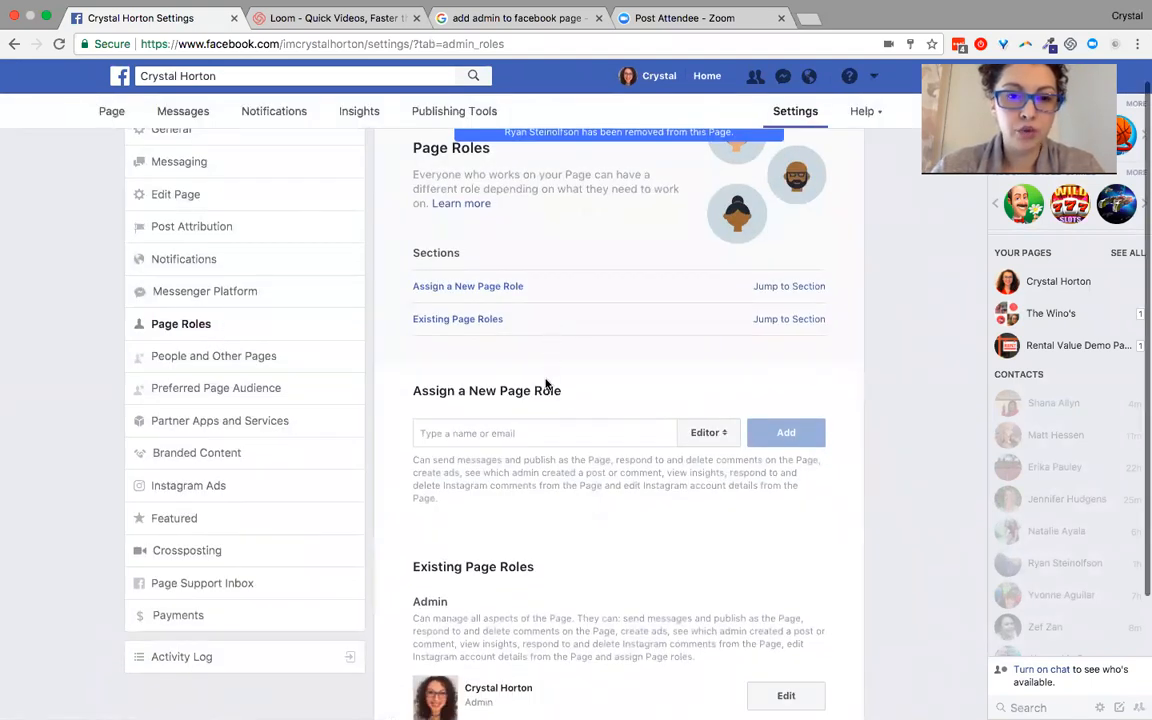
scroll(down, 3)
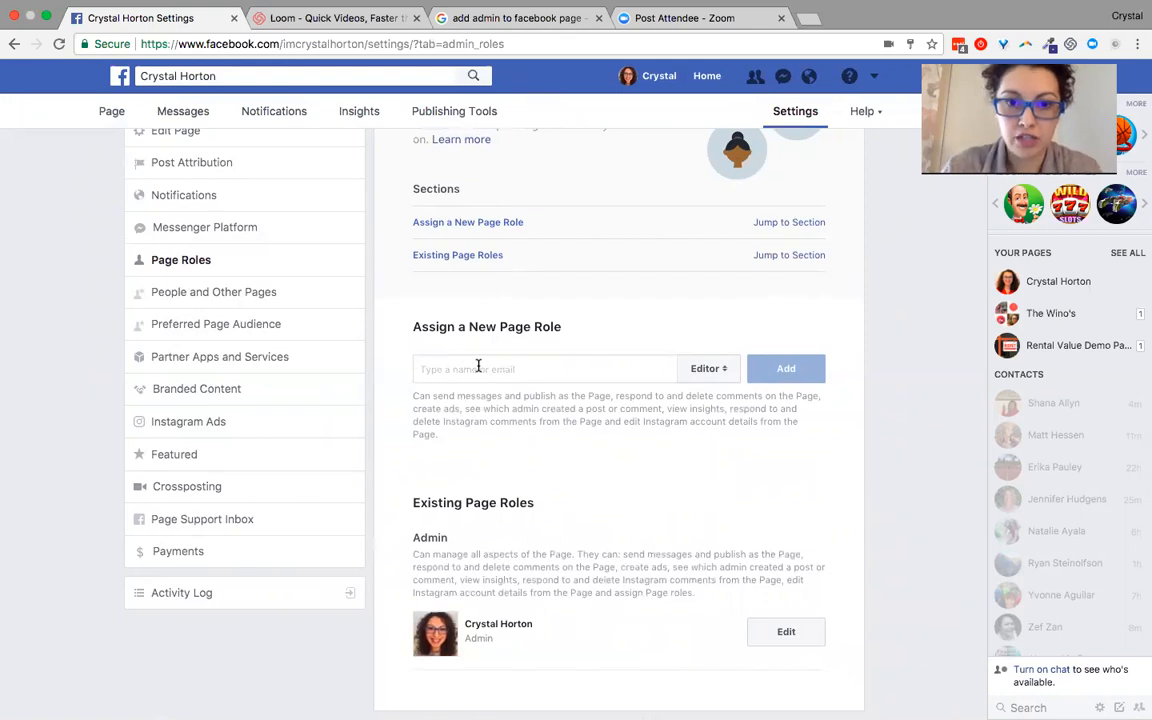
Add the person starting with 'R' to the Page with the Admin role instead of Editor.
text(R)
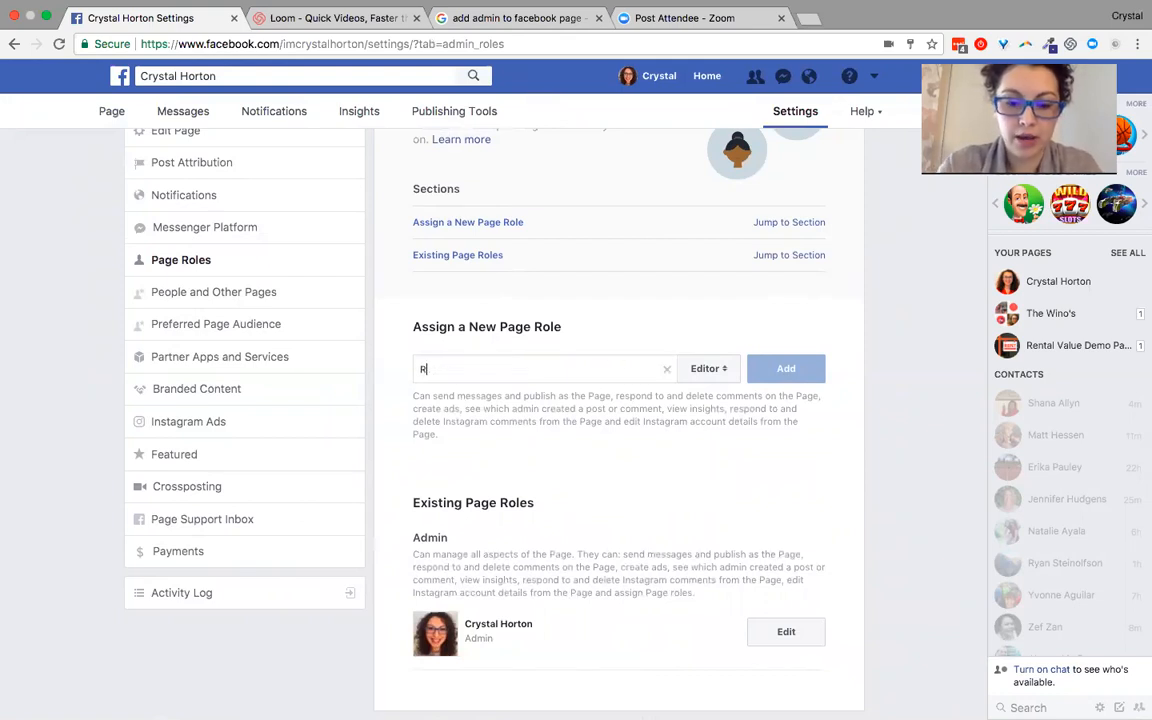
click(480, 369)
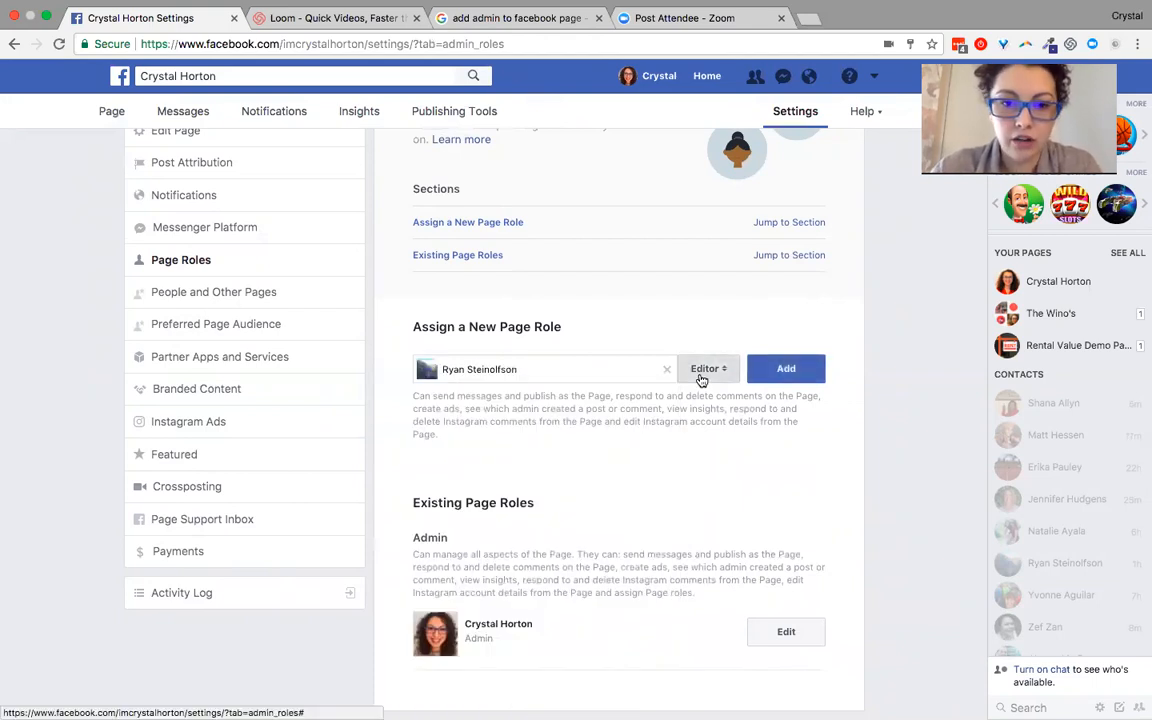
click(708, 368)
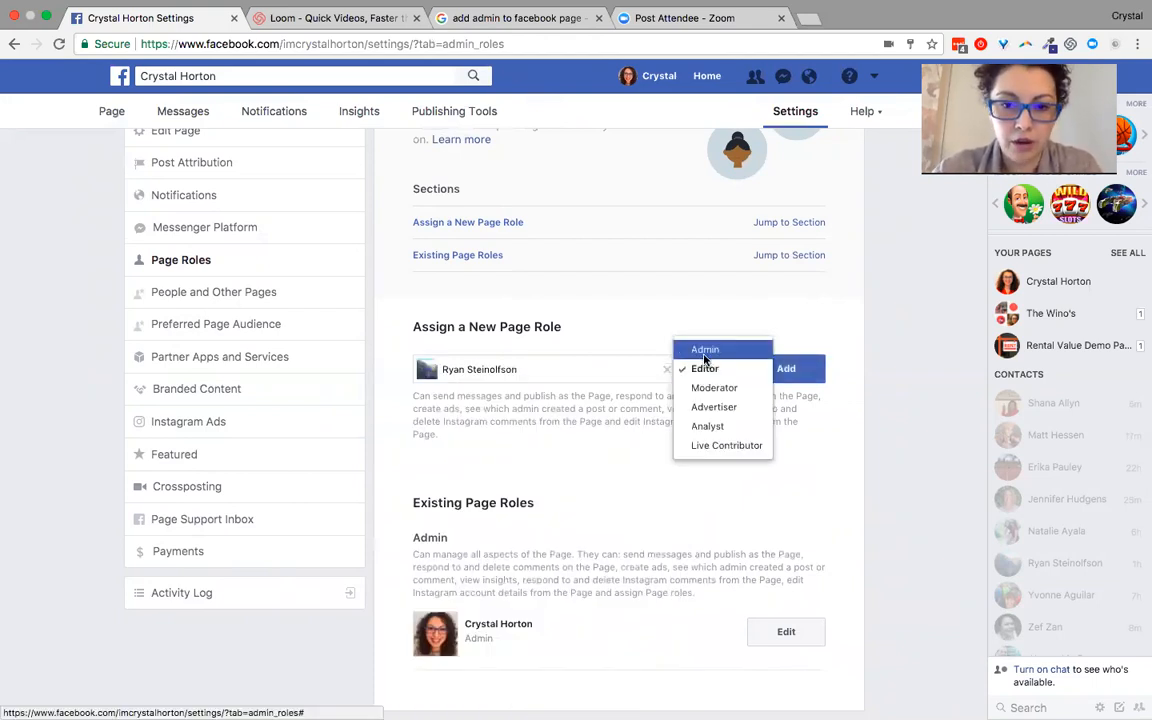
click(705, 349)
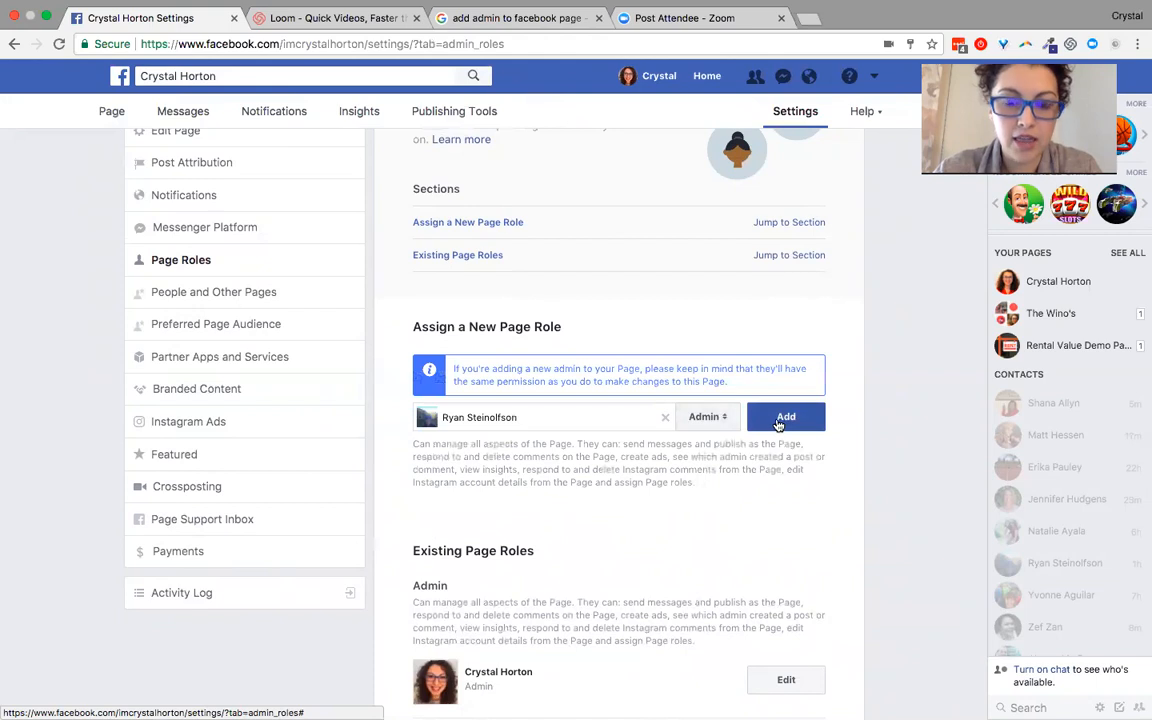
click(786, 416)
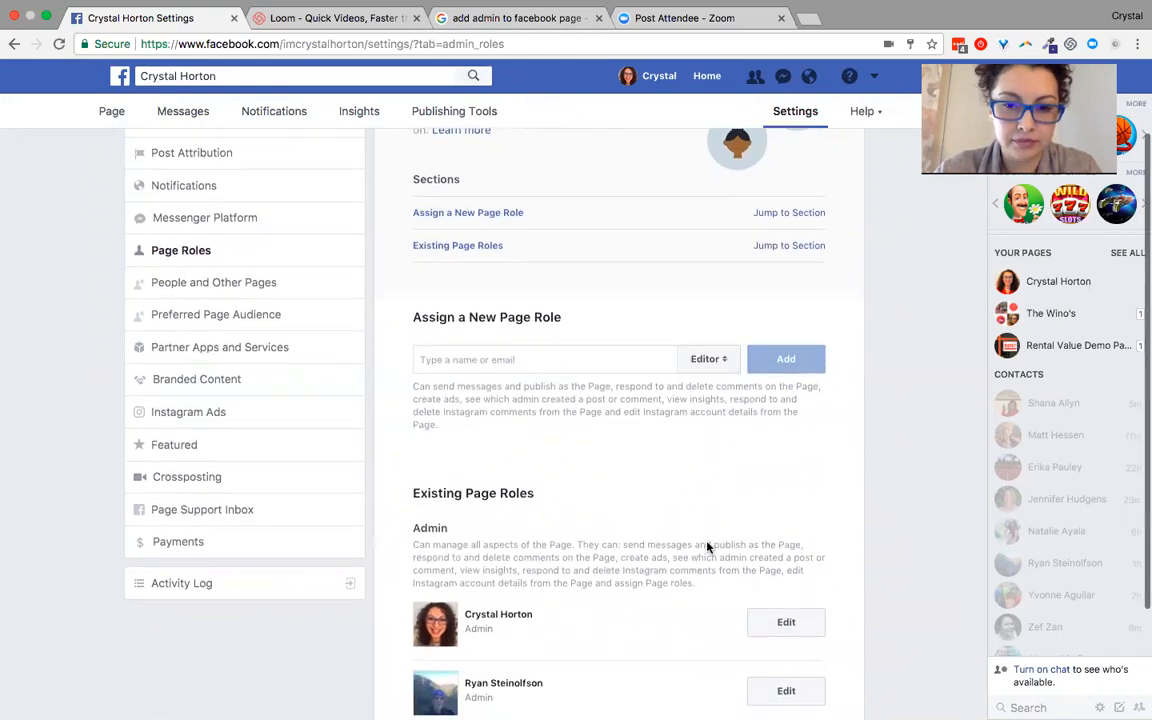
scroll(down, 3)
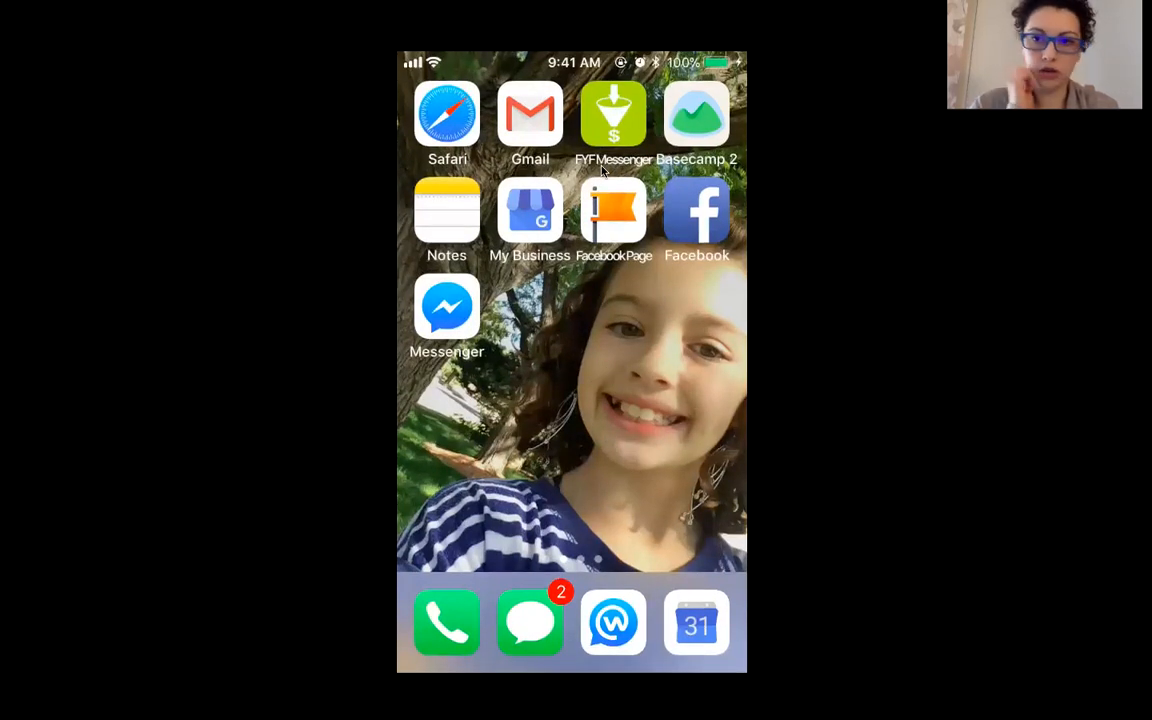
mouse_move(617, 232)
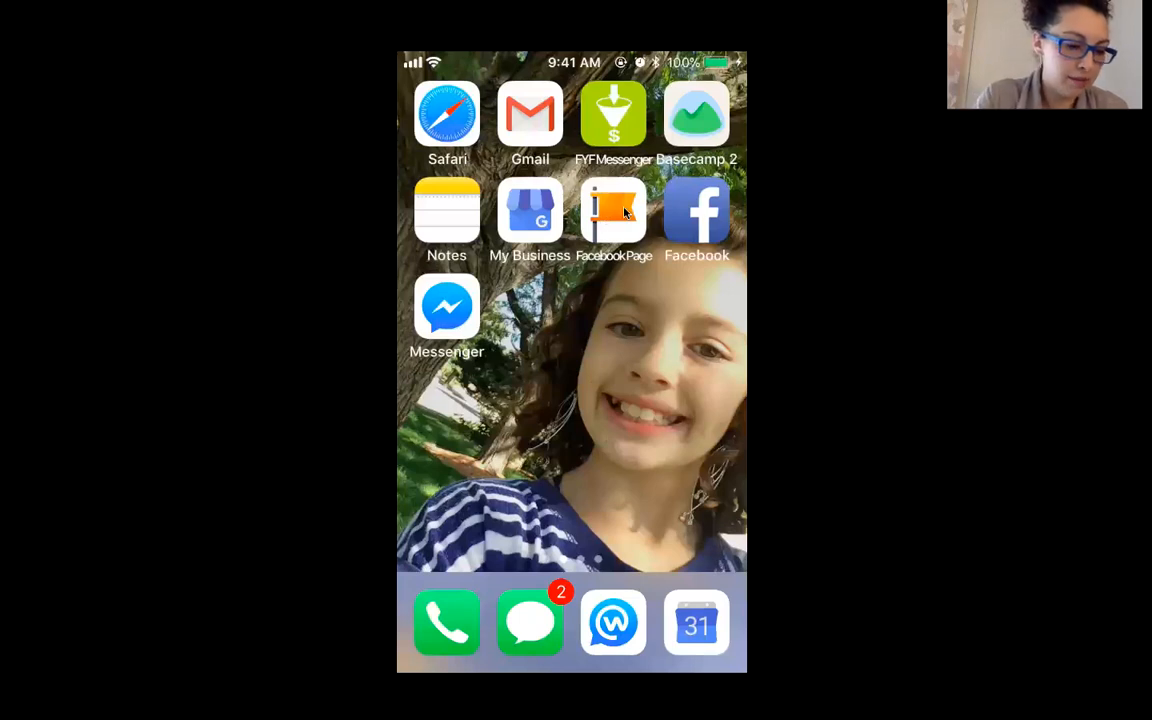
Launch the Pages app on the phone and reach Page Settings from the More tab.
click(614, 210)
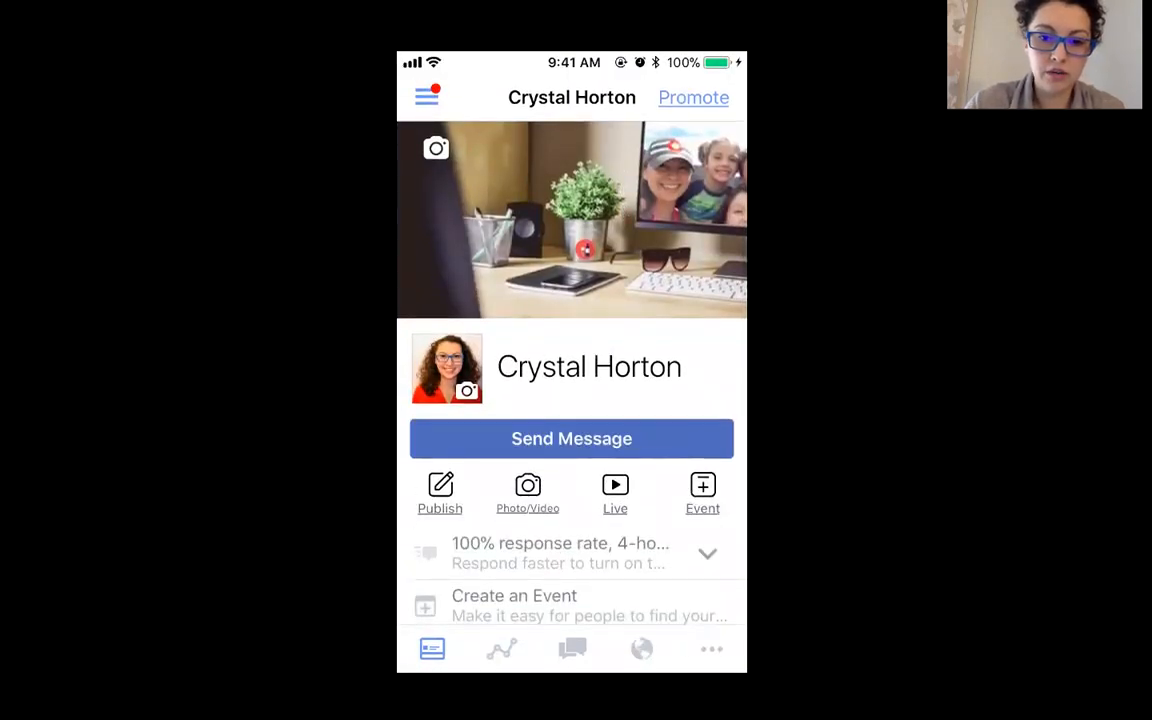
mouse_move(722, 648)
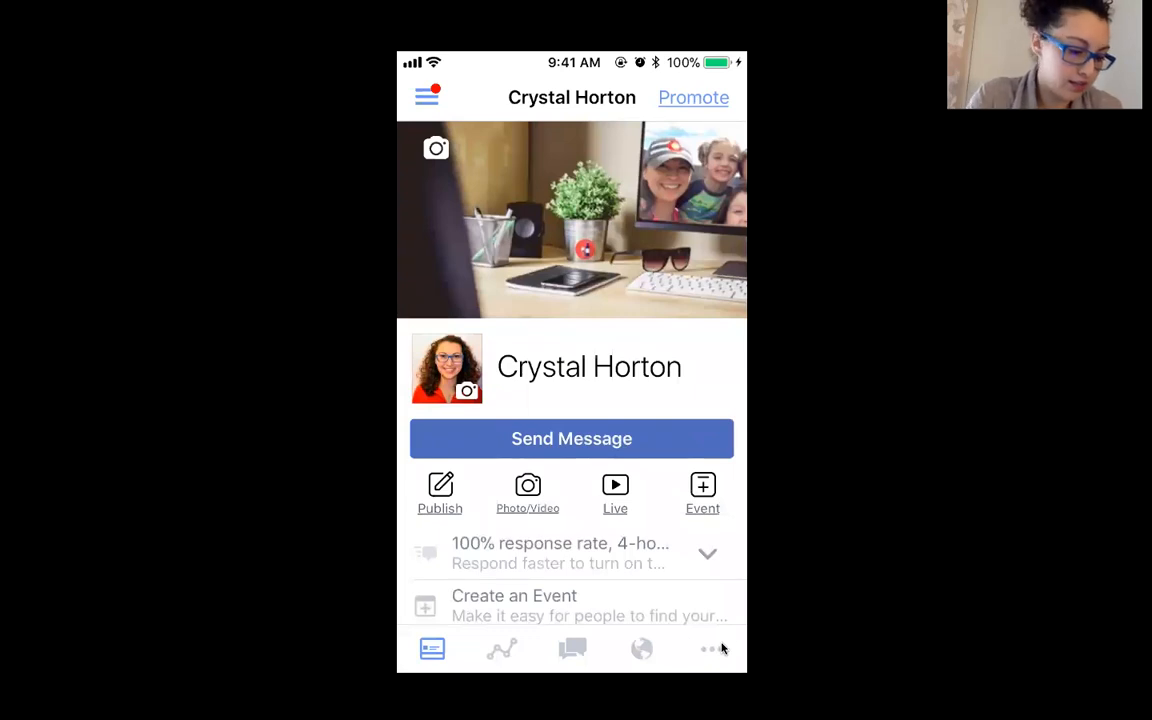
click(708, 649)
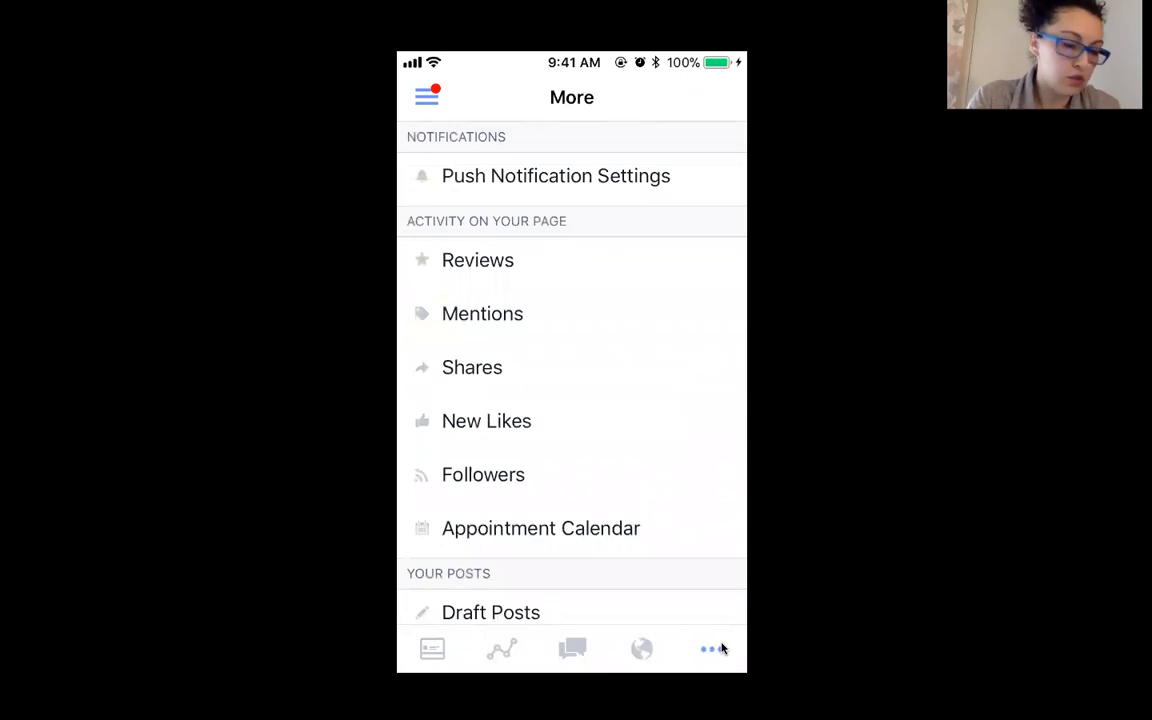
scroll(down, 3)
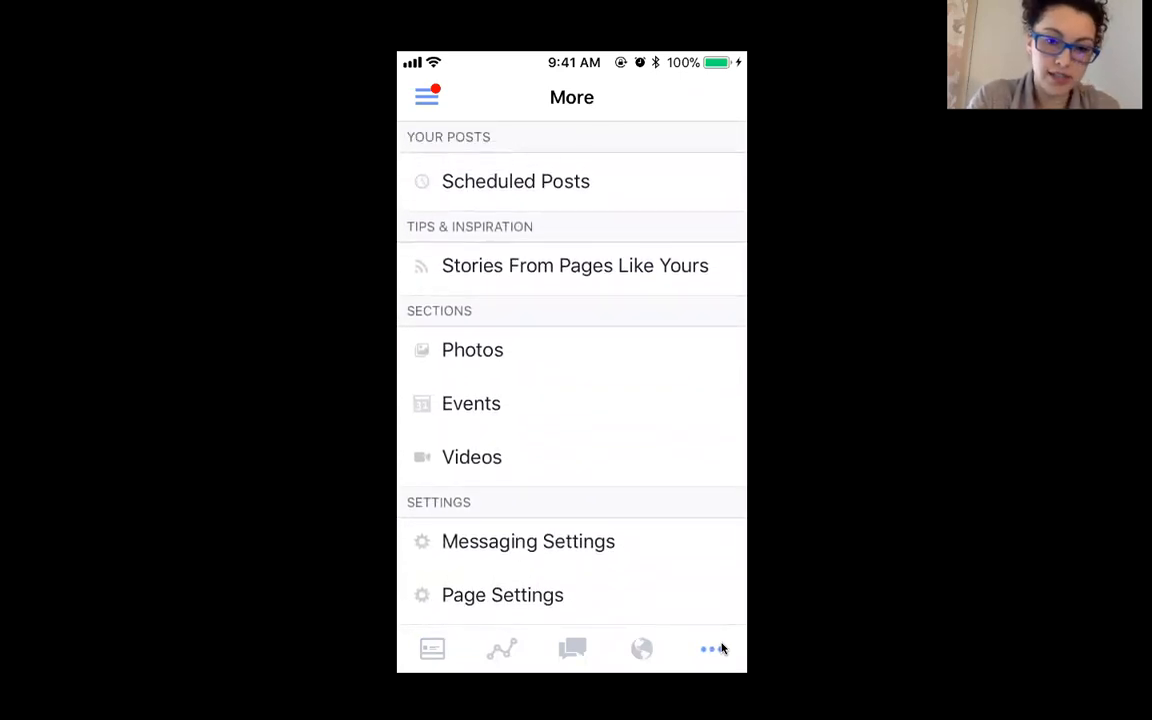
click(502, 594)
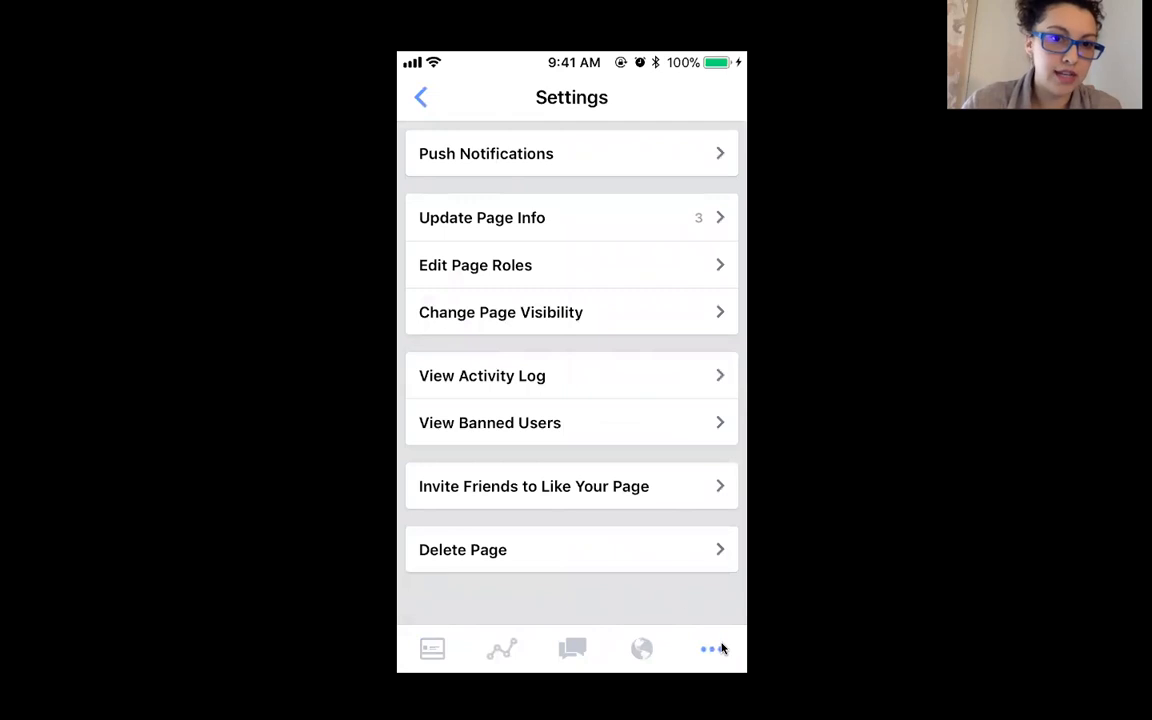
mouse_move(530, 264)
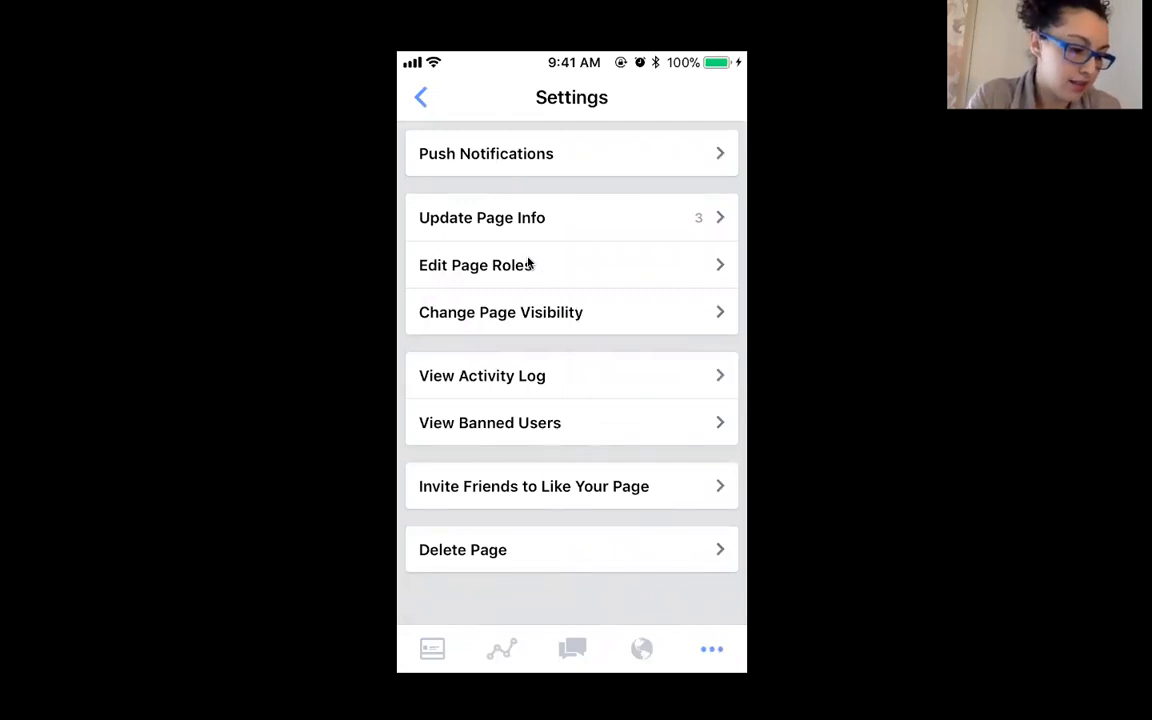
Go to Edit Page Roles and start Add Person to Page.
click(476, 264)
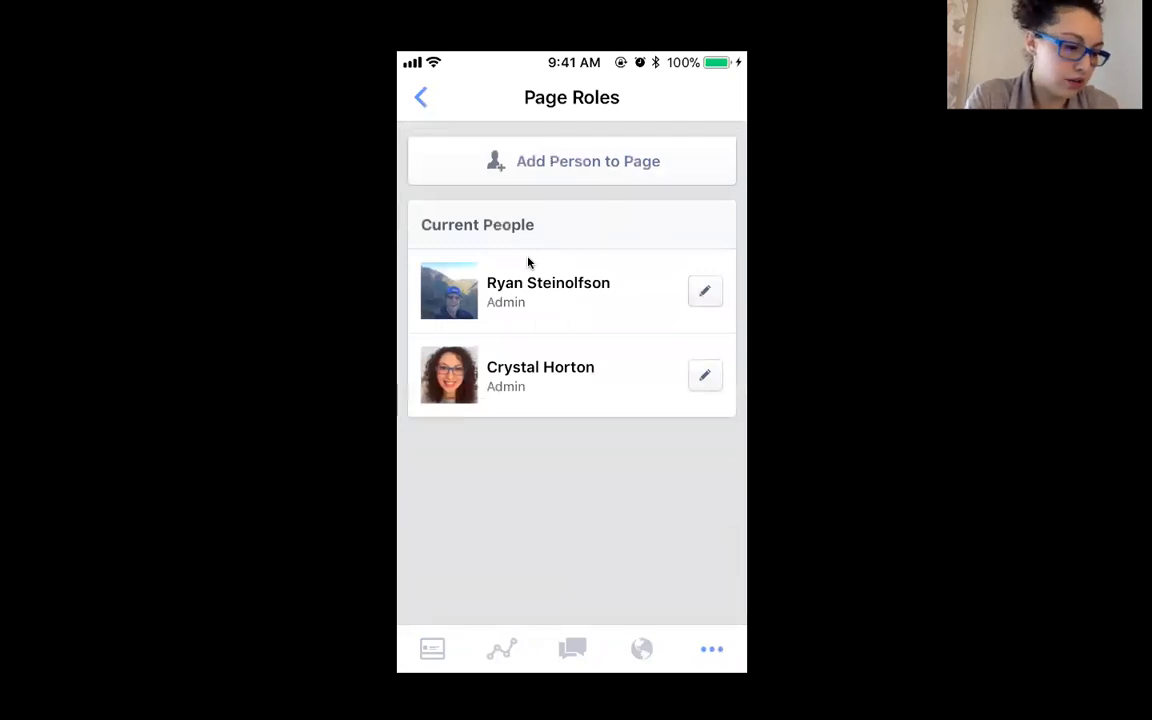
mouse_move(563, 161)
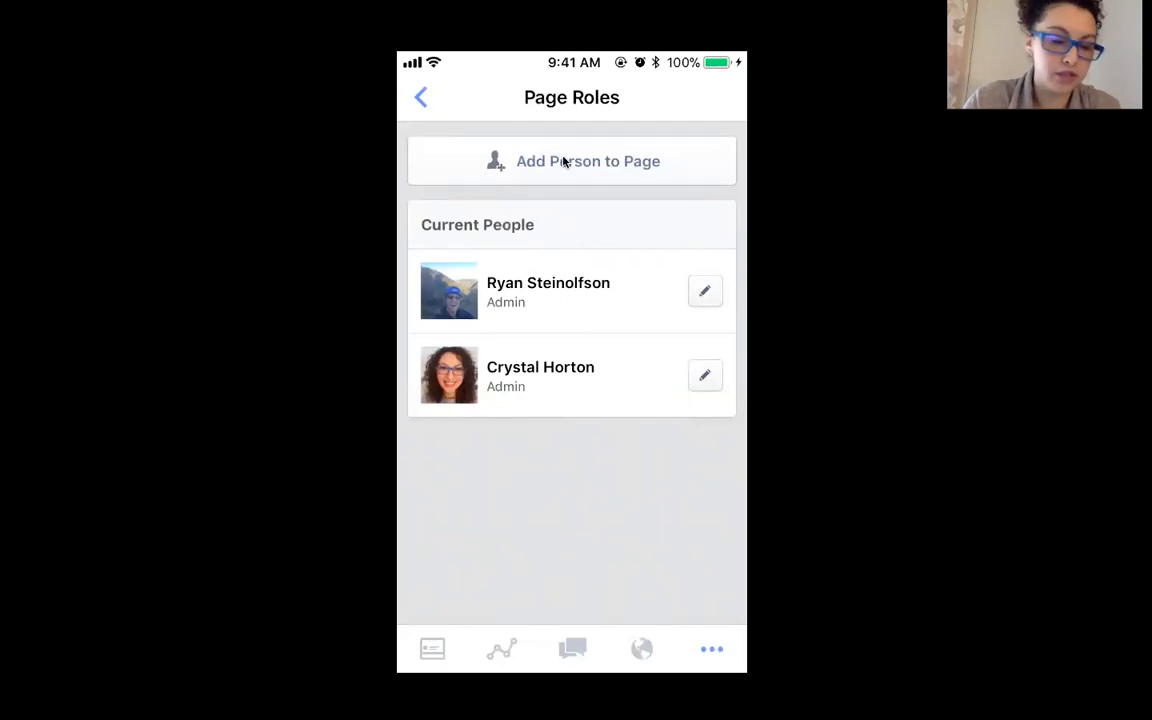
click(572, 161)
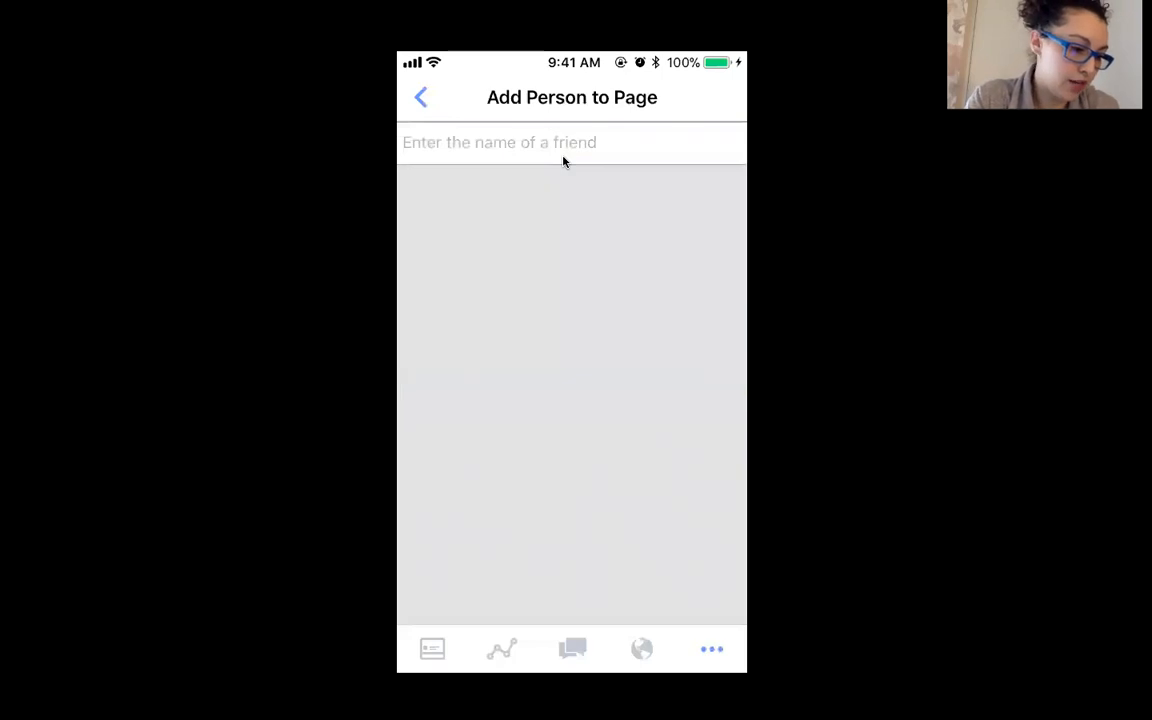
Select Ryan Steinolfson from suggestions after typing 'ry' and save him as Admin.
text(ry)
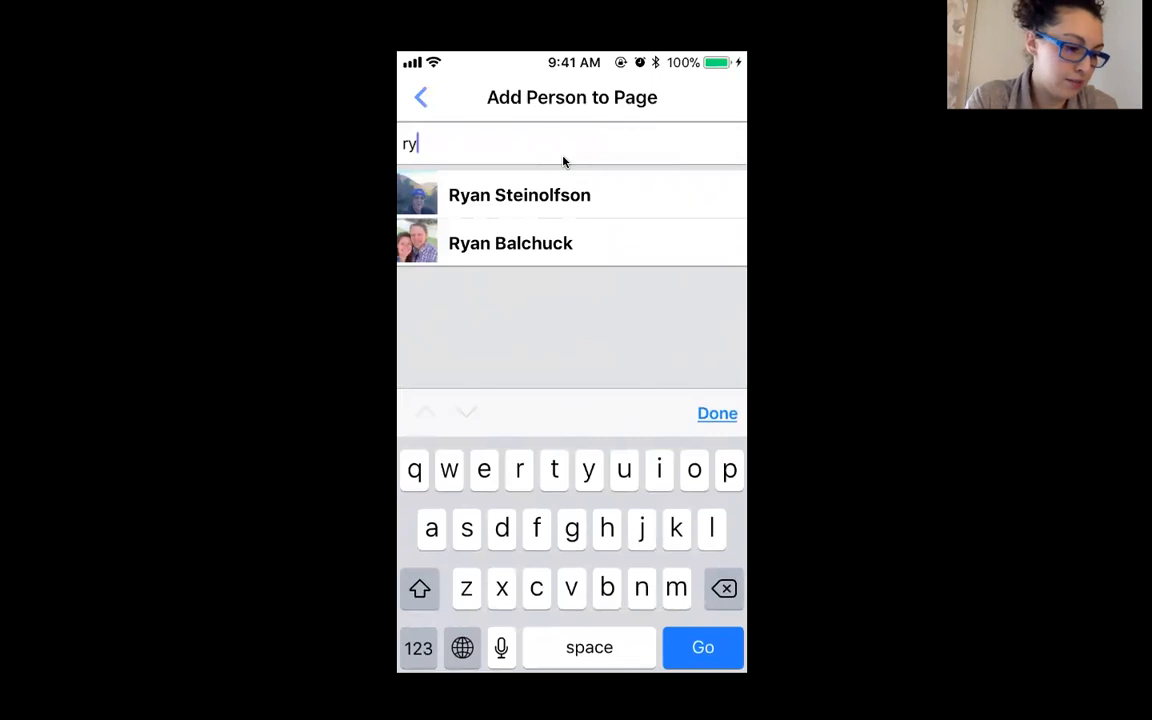
click(519, 195)
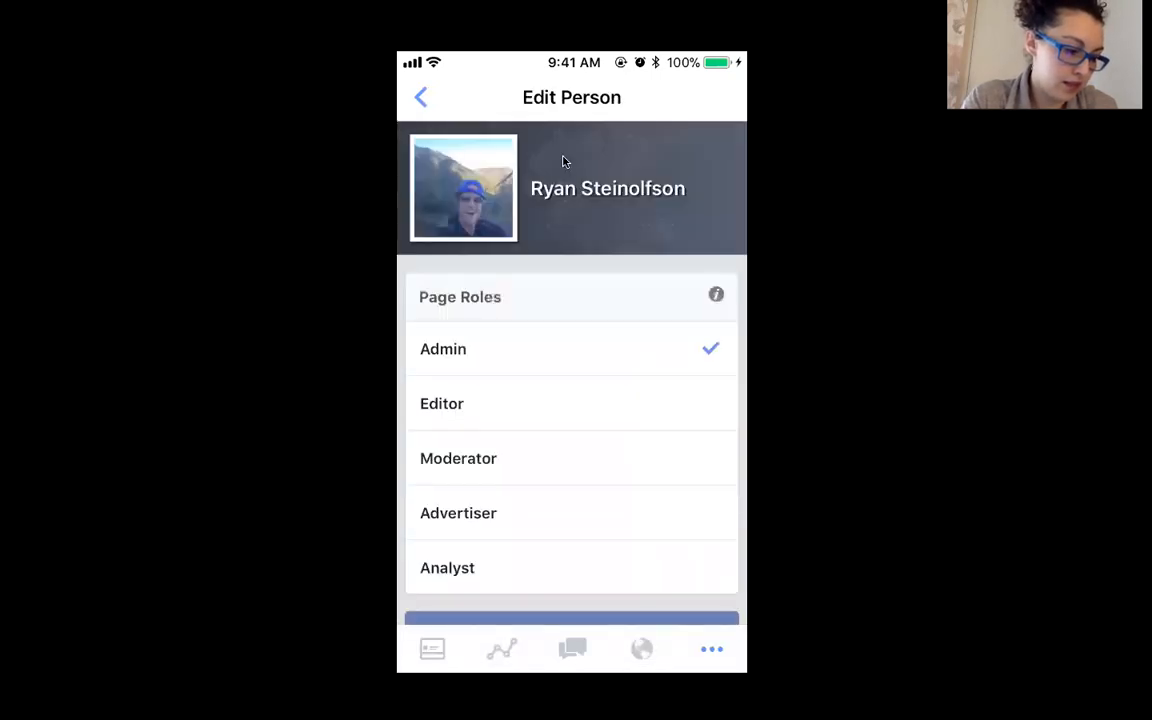
scroll(down, 3)
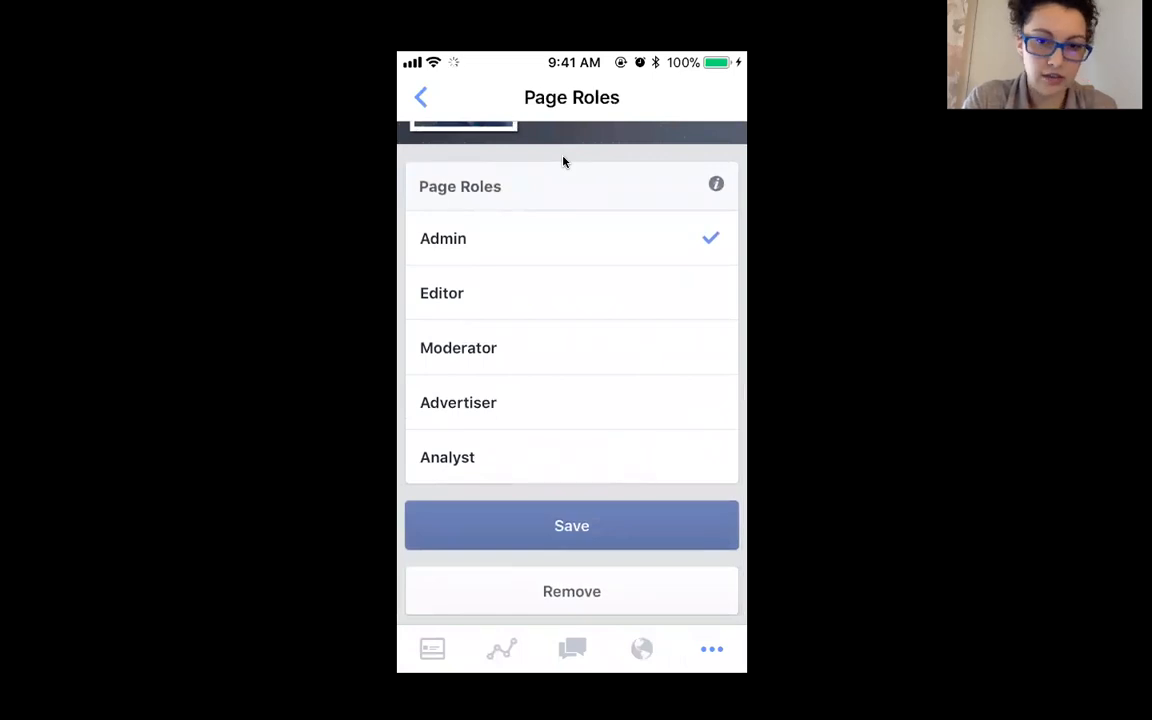
click(571, 525)
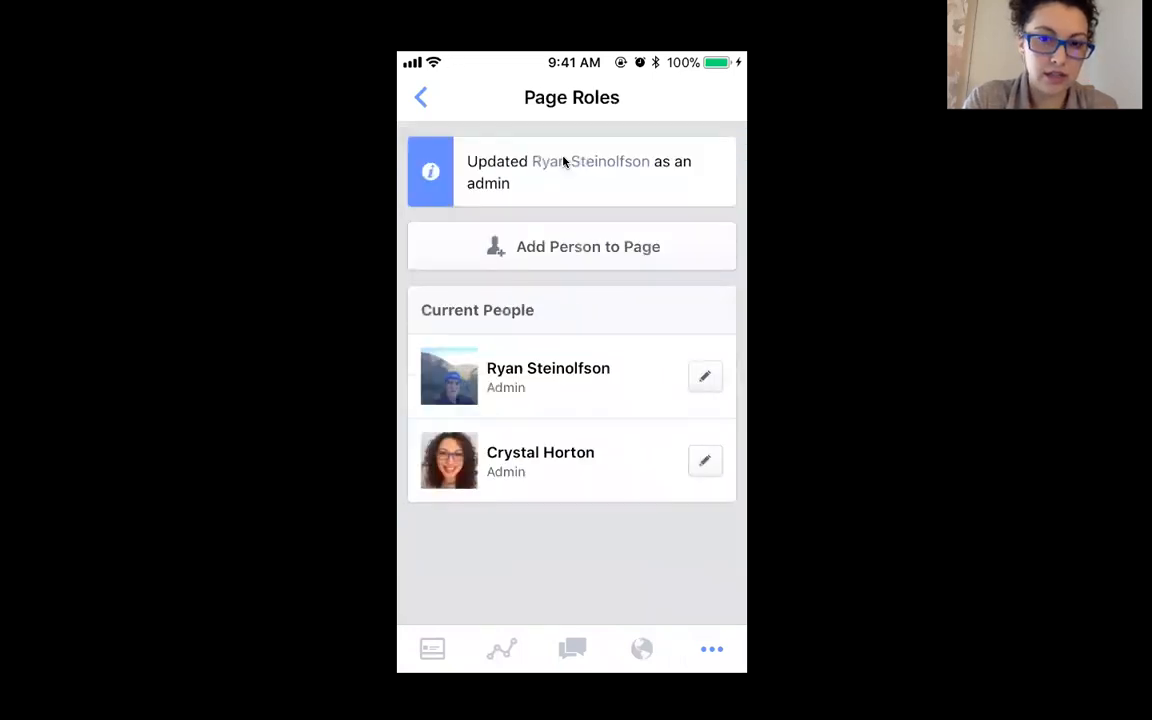